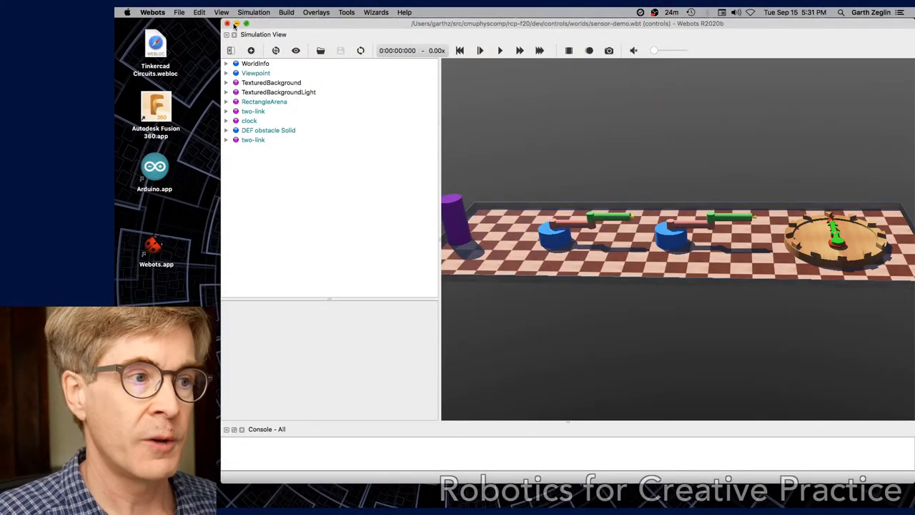
Step: Enable Show DistanceSensor Rays under View > Optional Rendering for the two-link robots
click(220, 12)
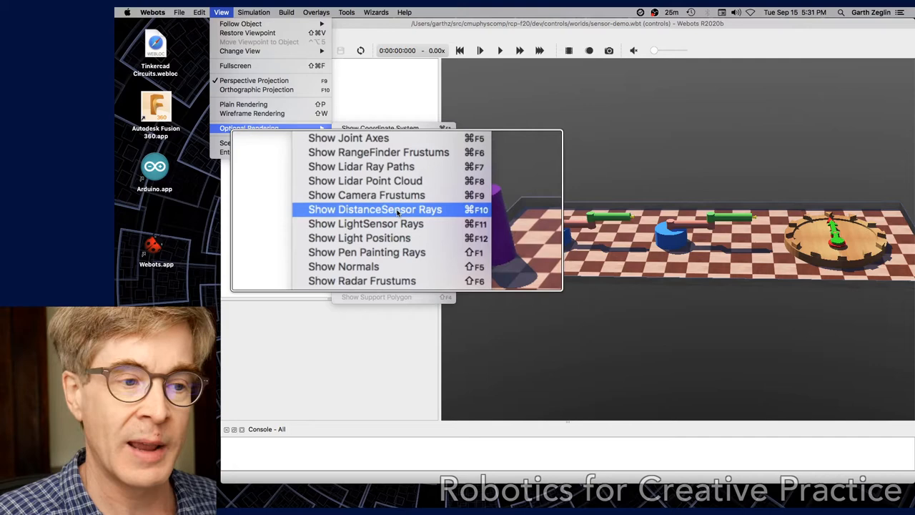
click(375, 209)
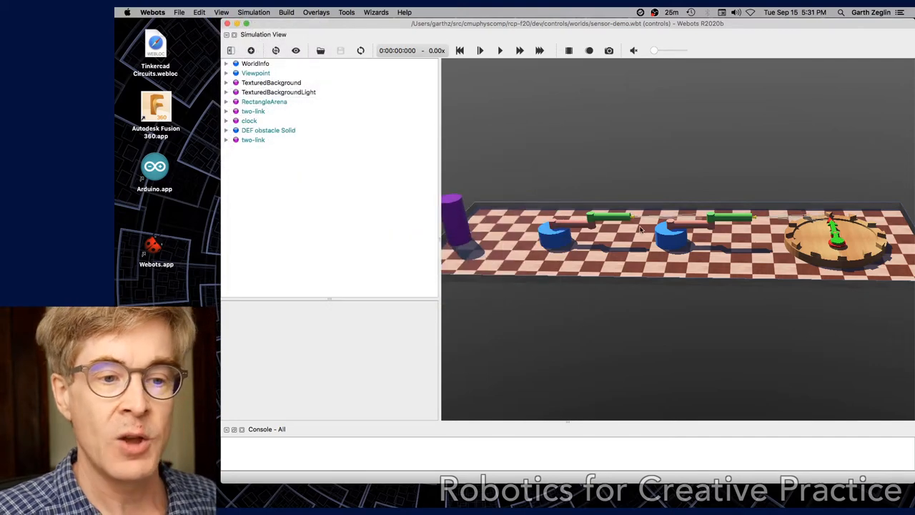
mouse_move(703, 226)
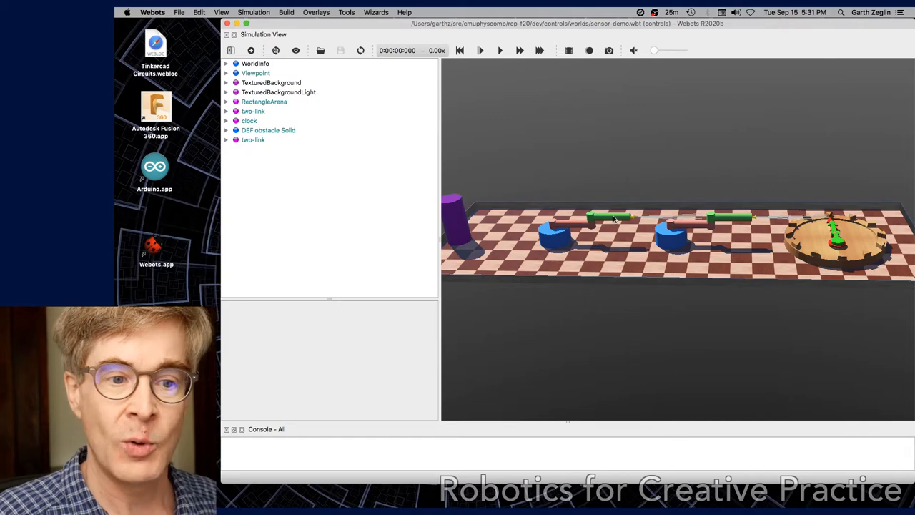
mouse_move(448, 226)
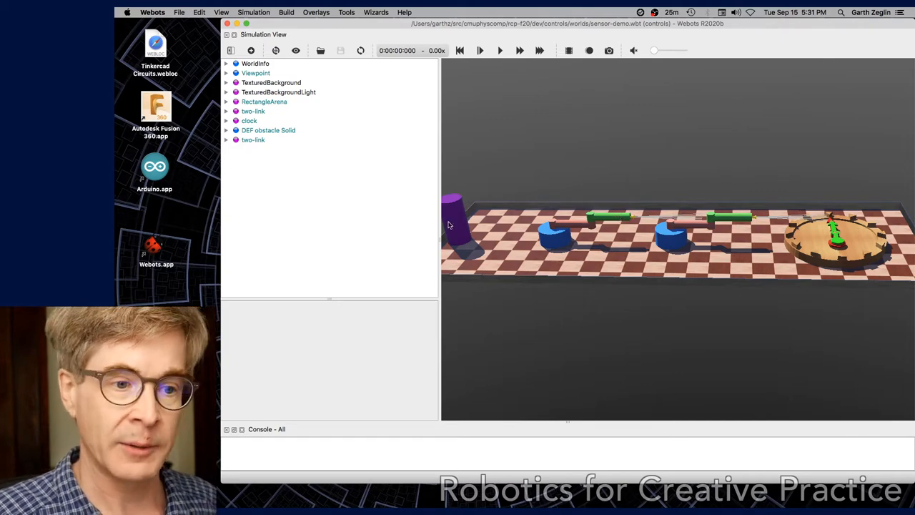
right_click(253, 140)
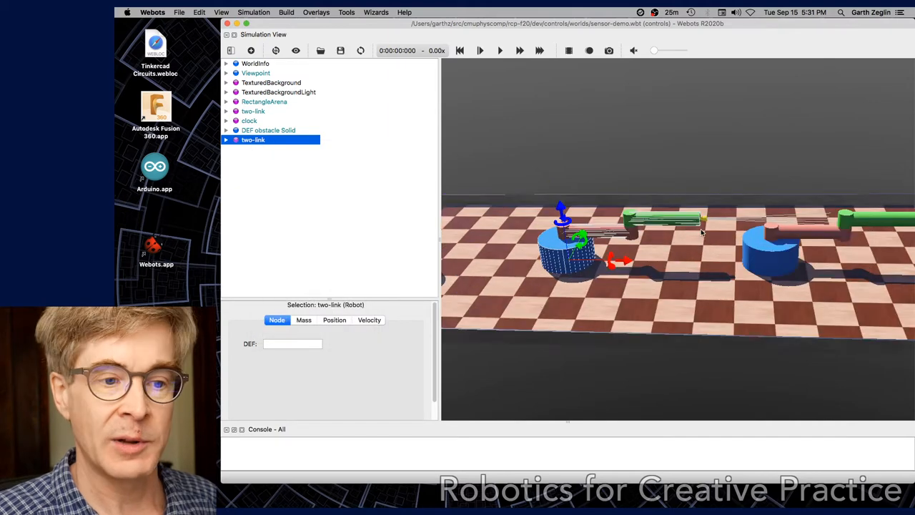
Step: Run the sensor-demo simulation in real time, then reset it to its initial state
click(263, 102)
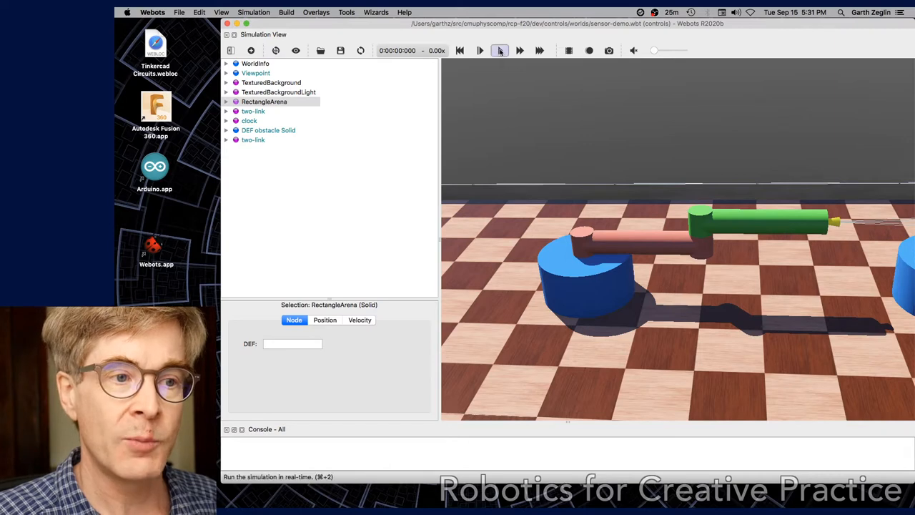
click(500, 50)
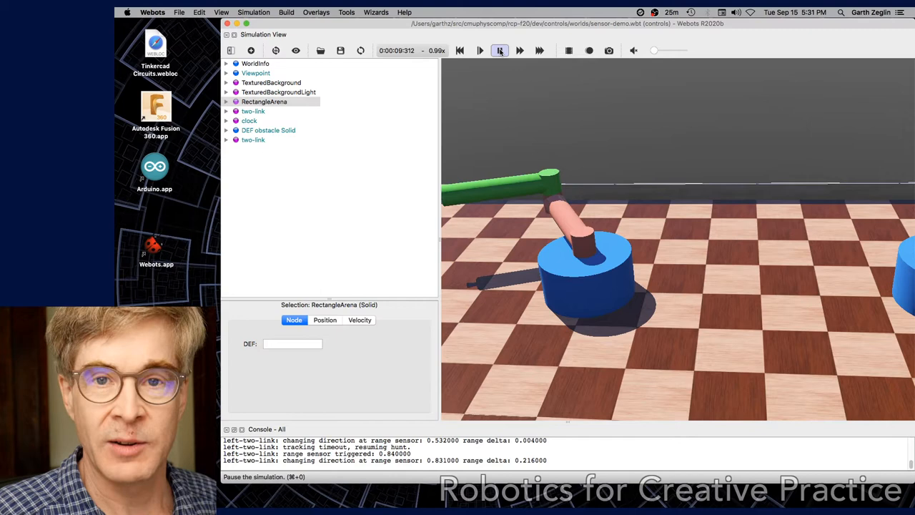
click(460, 50)
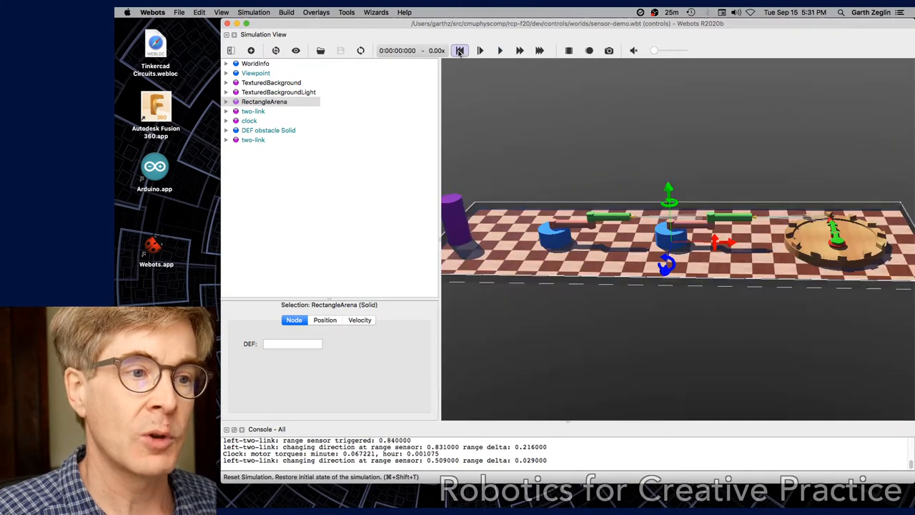
Step: Centre the viewpoint on the two-link robot and convert its PROTO to base nodes
click(459, 50)
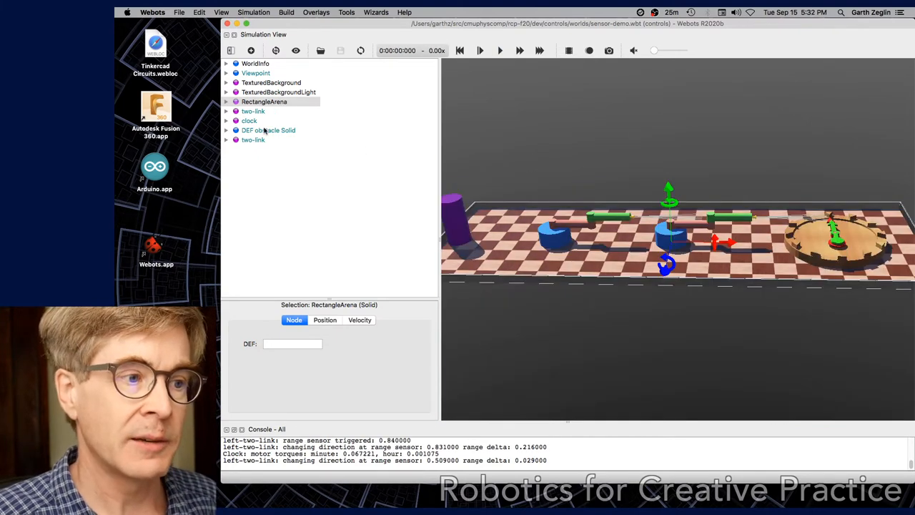
right_click(253, 140)
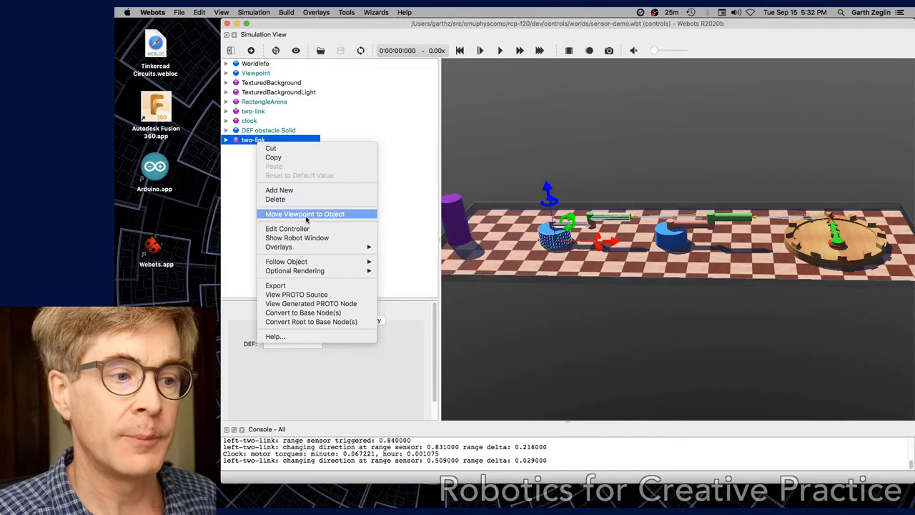
click(305, 214)
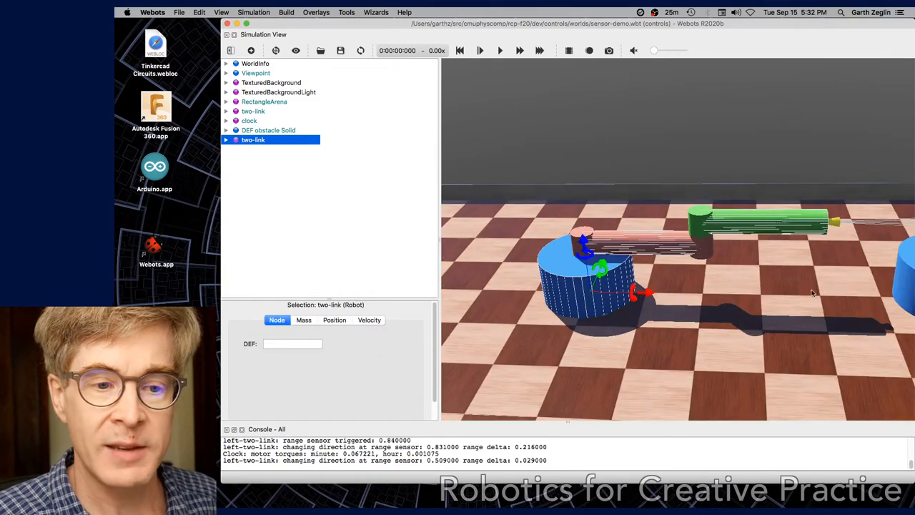
click(225, 140)
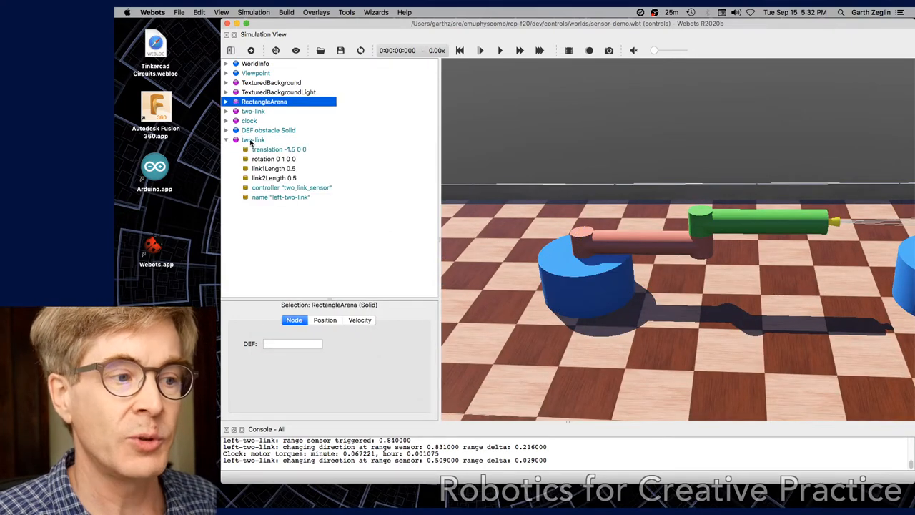
mouse_move(254, 140)
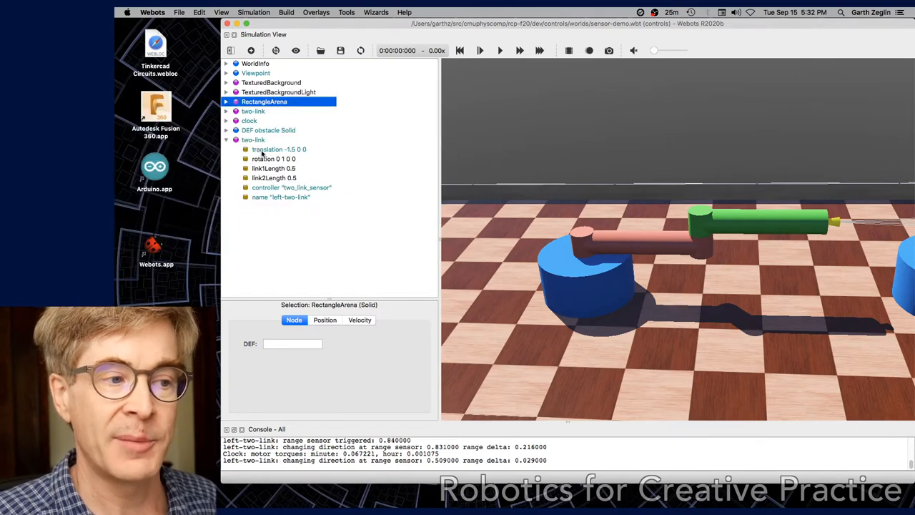
right_click(253, 140)
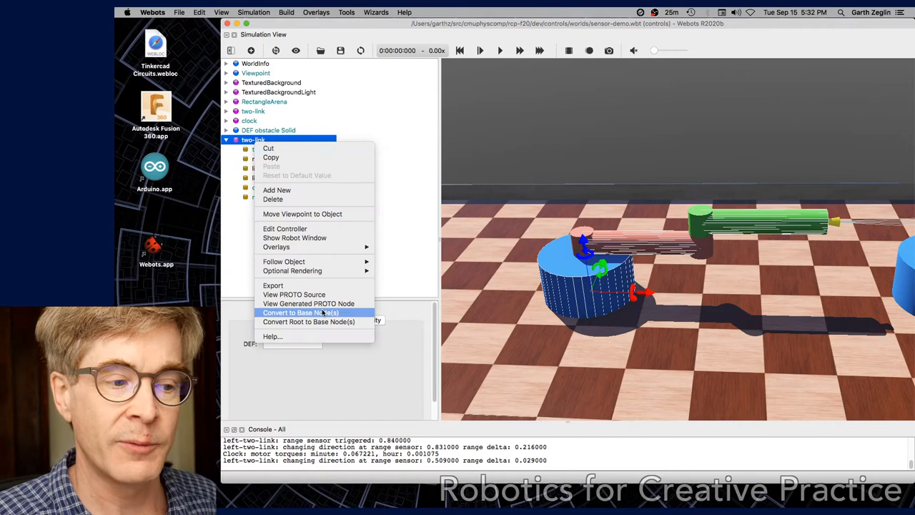
click(300, 312)
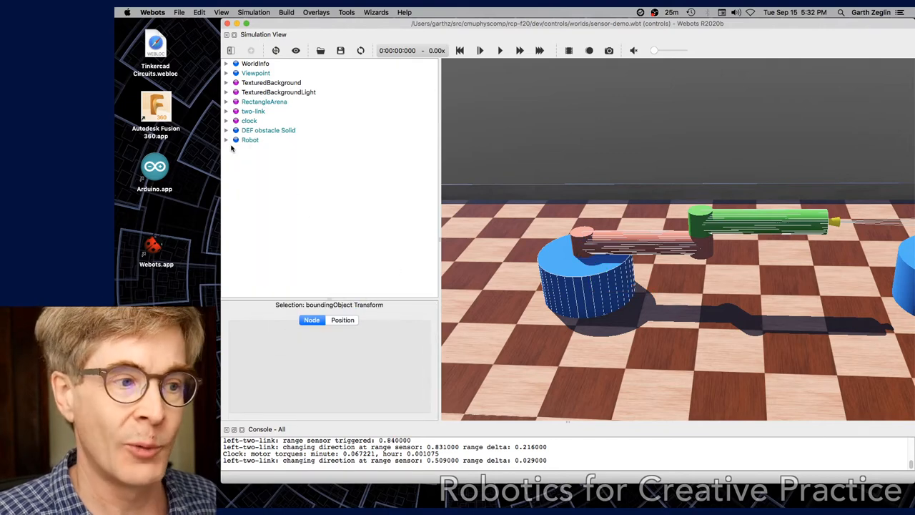
Step: Expand Robot > children > HingeJoint > endPoint down to the second link and select endRangeSensor
click(225, 141)
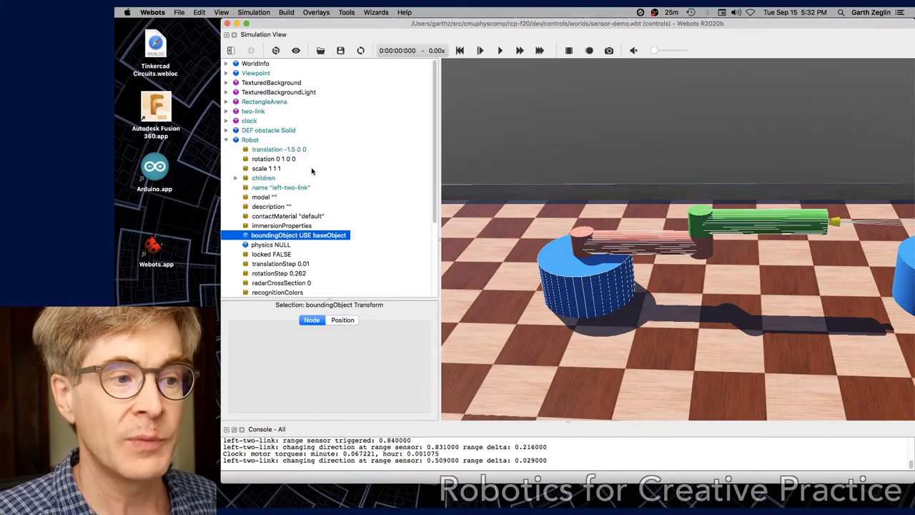
click(236, 177)
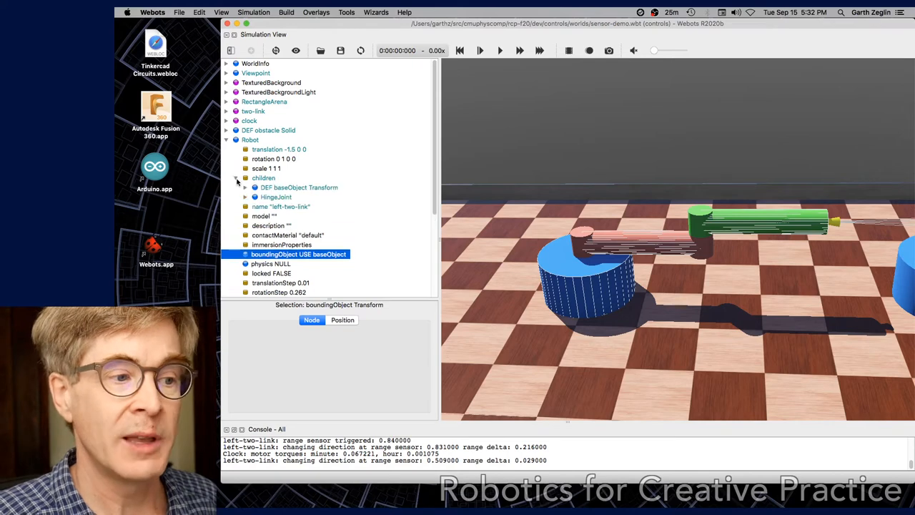
click(246, 198)
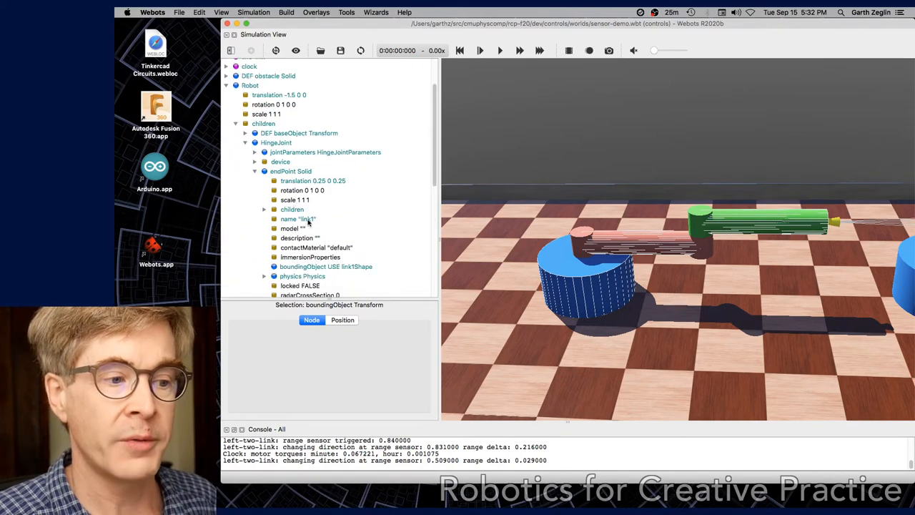
click(265, 209)
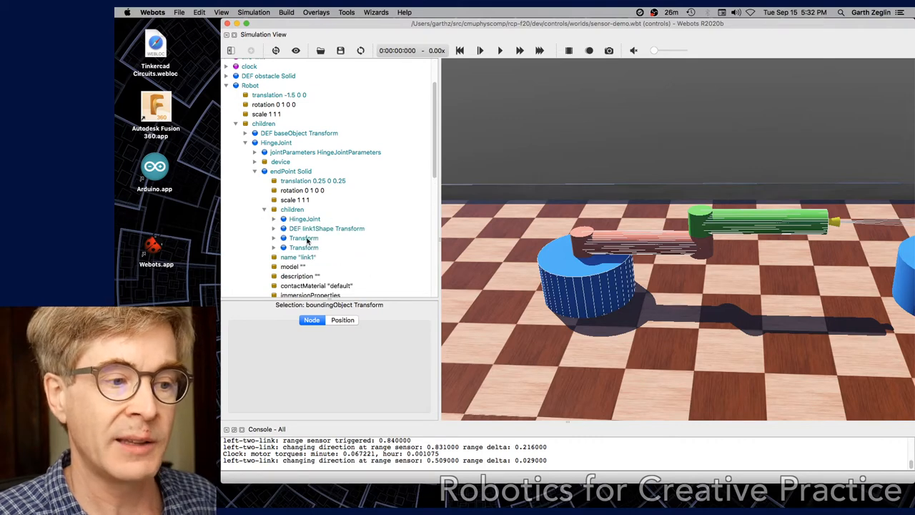
click(255, 218)
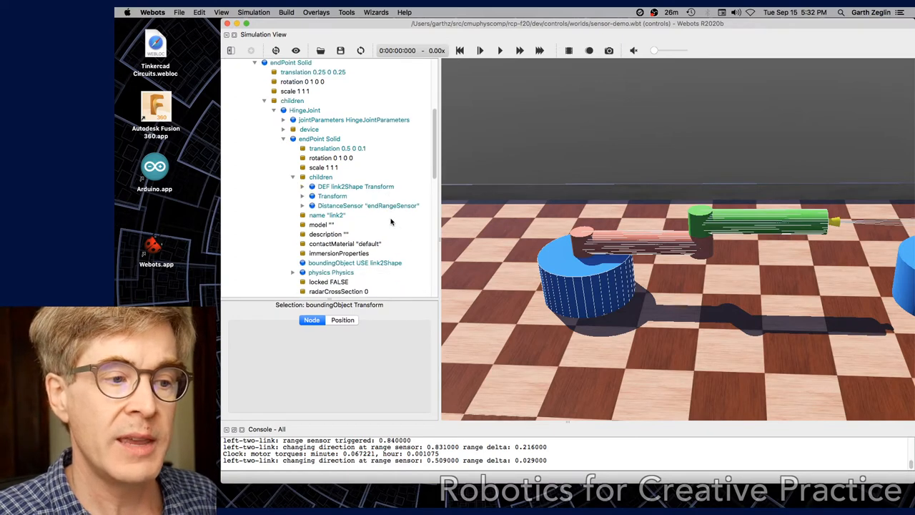
scroll(down, 3)
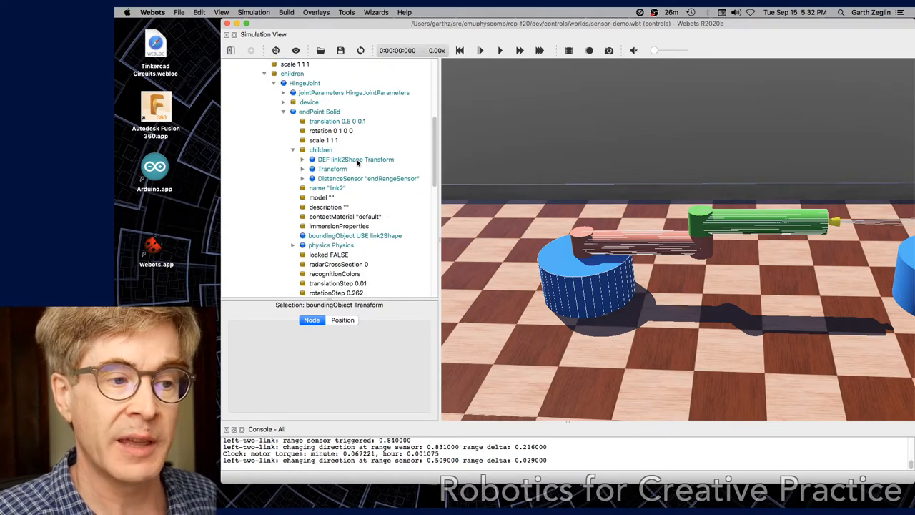
mouse_move(331, 168)
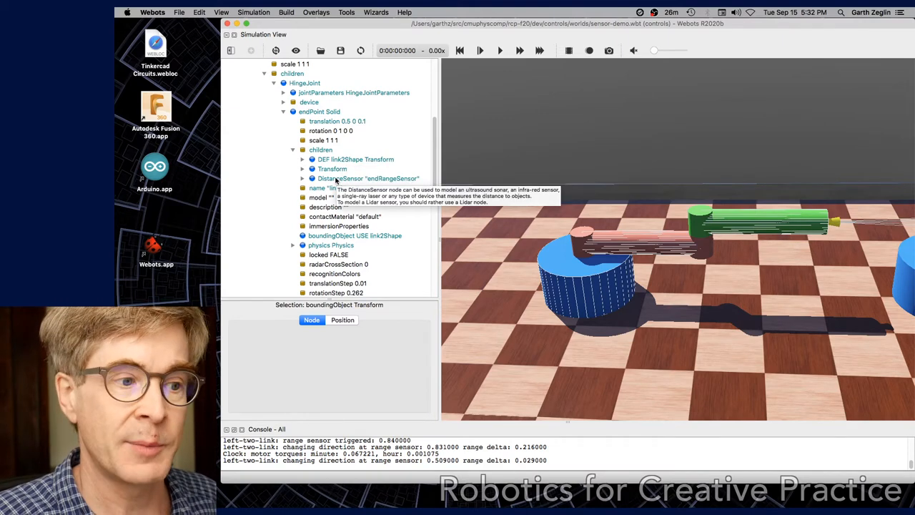
click(368, 178)
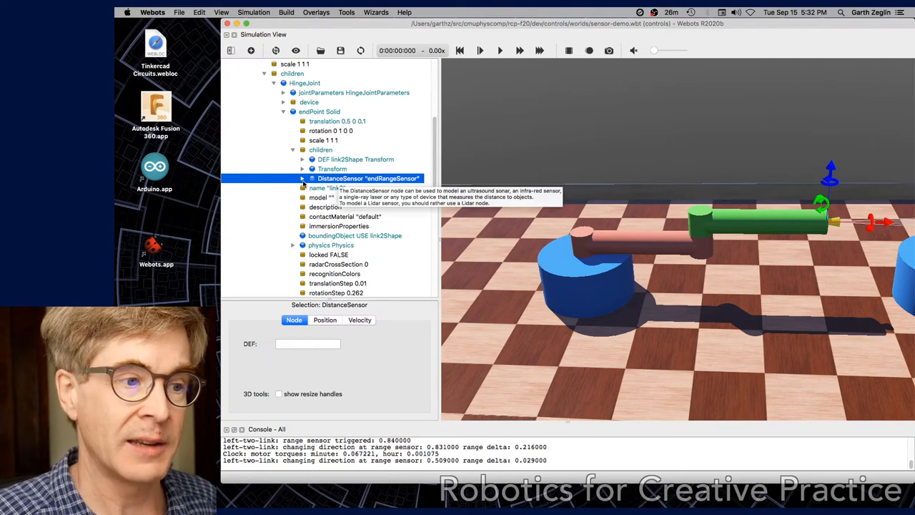
Step: Expand the endRangeSensor node to show its lookup table, type, ray count and aperture
click(303, 177)
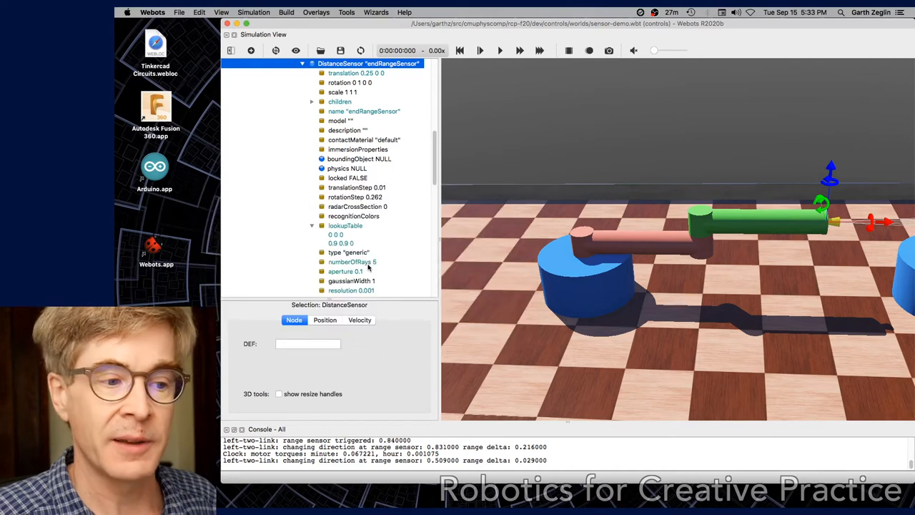
Step: Set the sensor's numberOfRays to 10 and edit its aperture, then list the sensor types
click(350, 261)
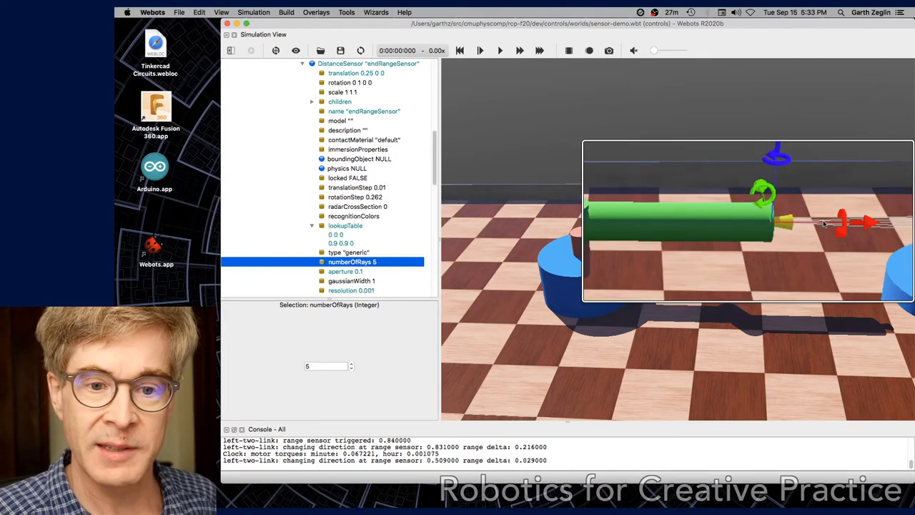
text(6)
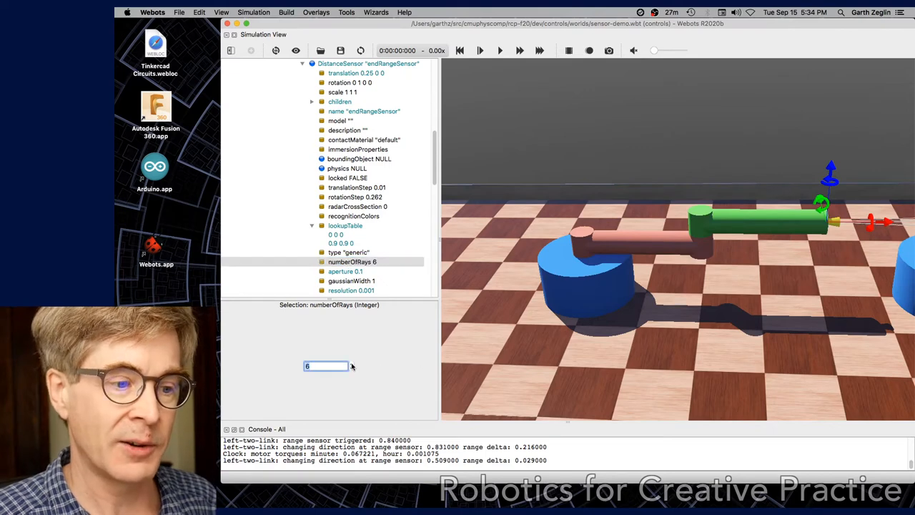
text(10)
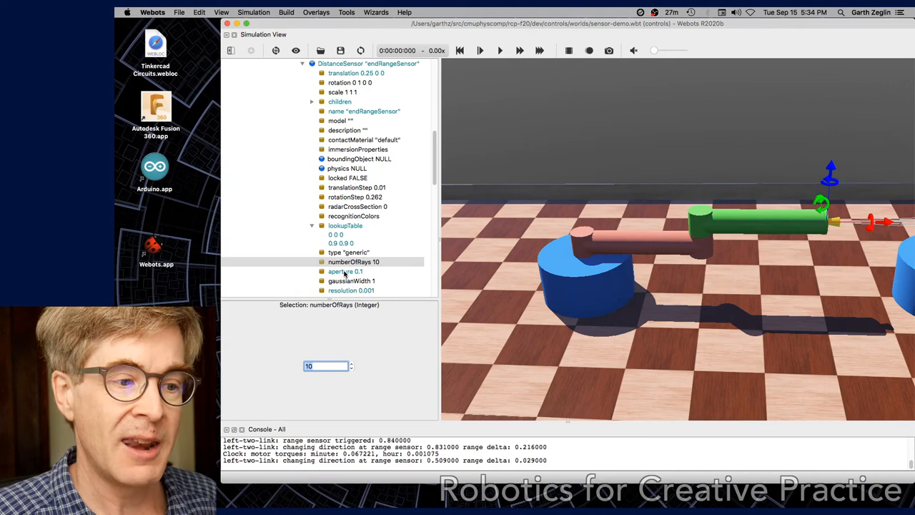
click(346, 271)
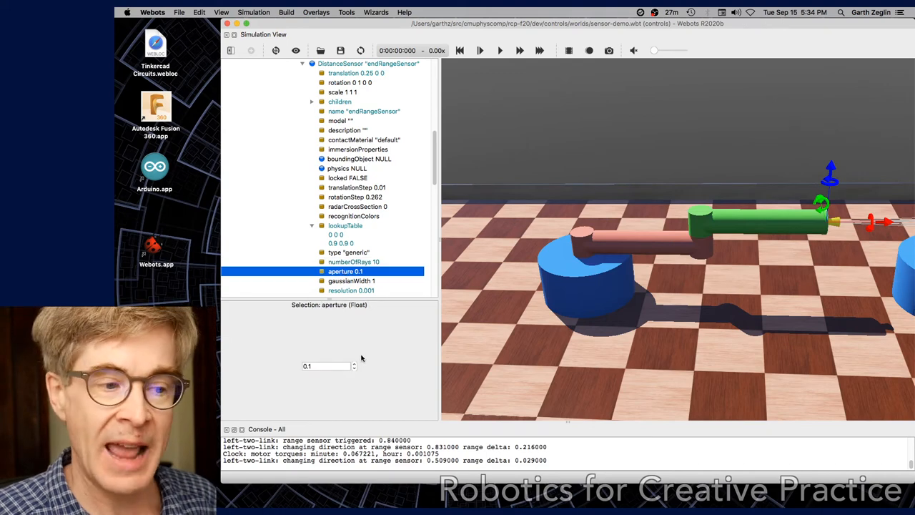
text(0.2)
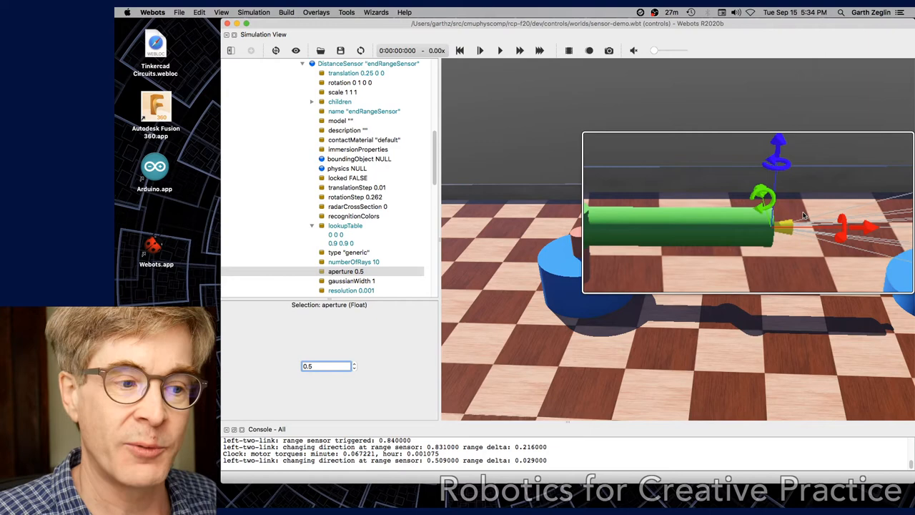
click(349, 251)
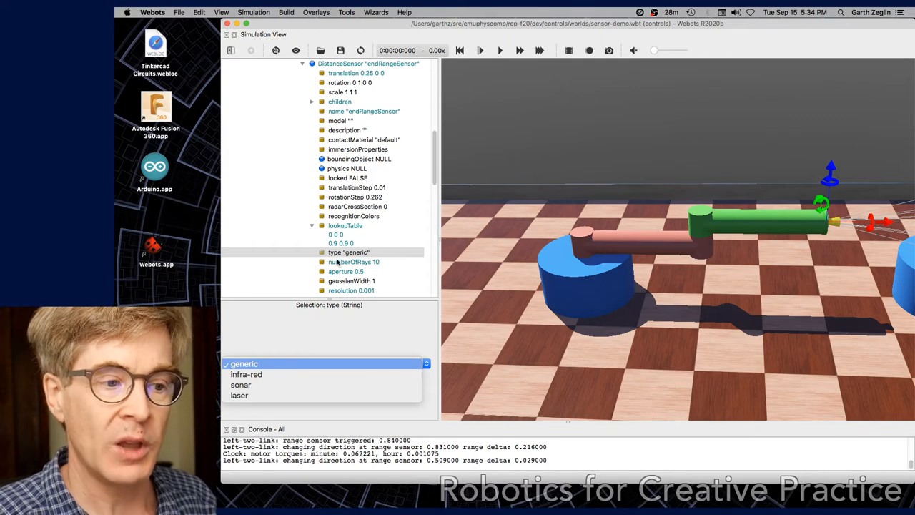
mouse_move(366, 236)
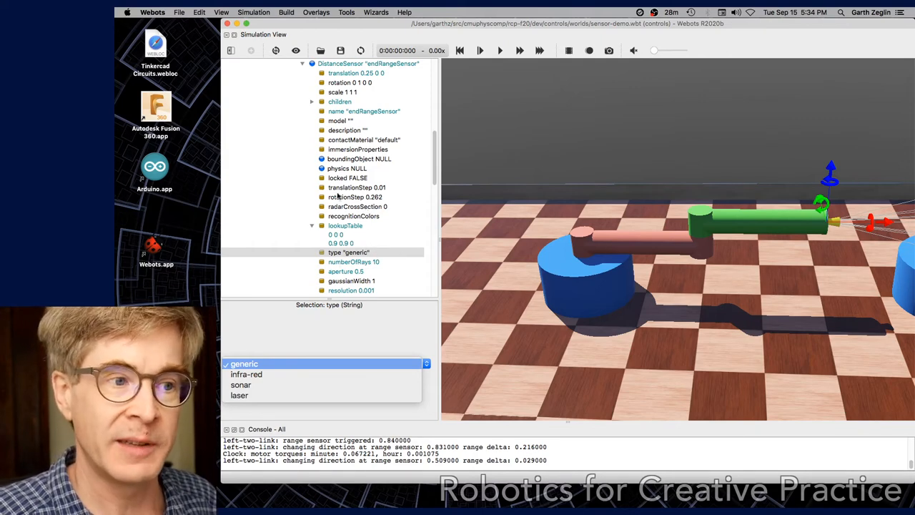
Step: Keep the type as generic and expand the sensor's children to reveal its Transform node
click(244, 363)
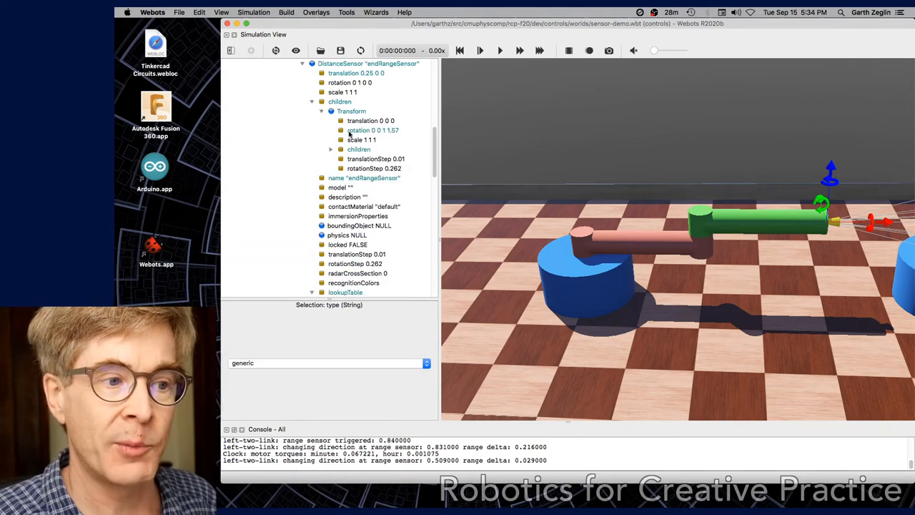
Step: Inspect the Transform's cone Shape, collapse the children and select the endRangeSensor node
click(364, 159)
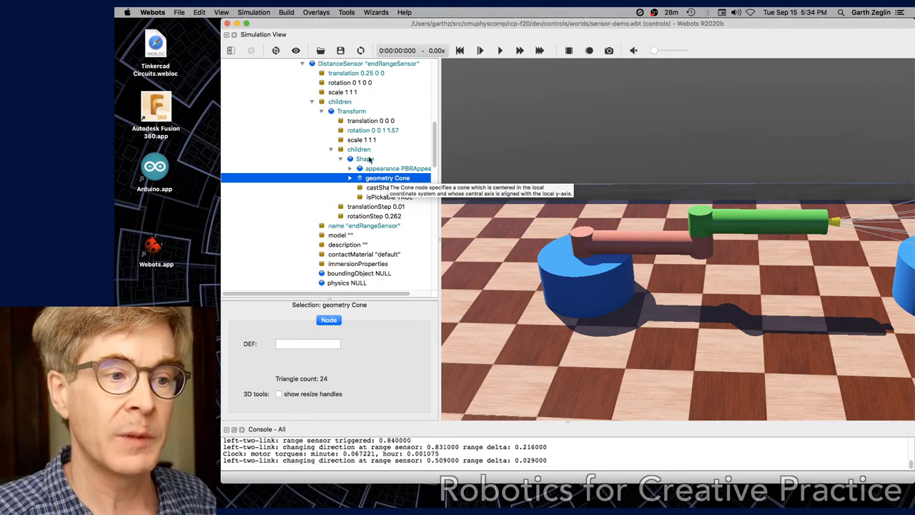
click(312, 101)
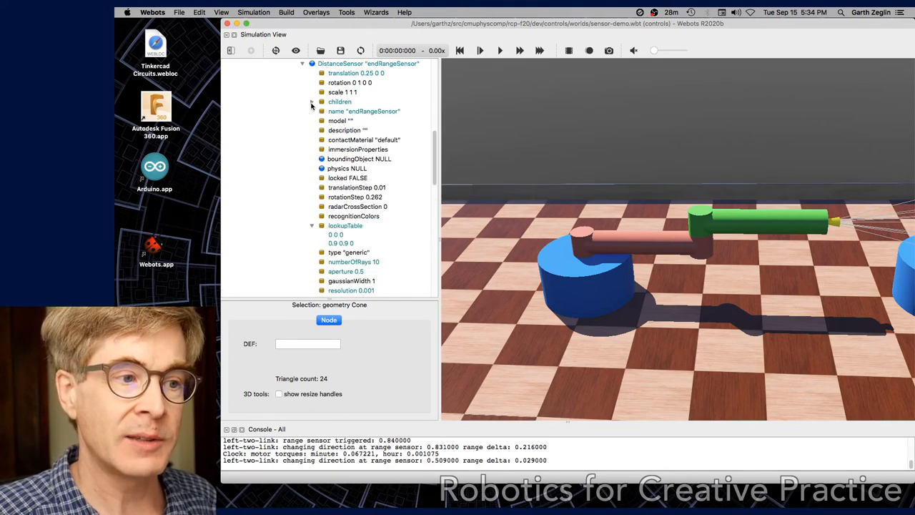
click(368, 90)
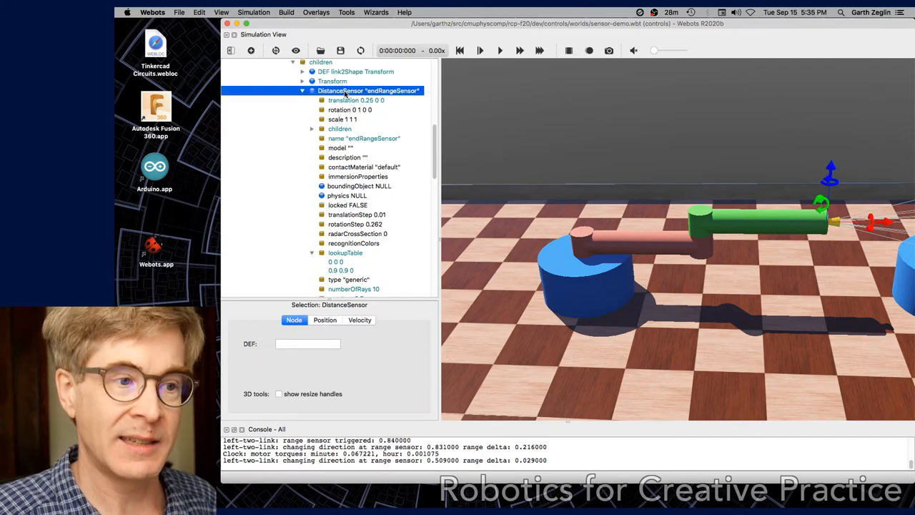
Step: Copy the endRangeSensor and paste it into the link's children as endRangeSensor(1)
right_click(369, 92)
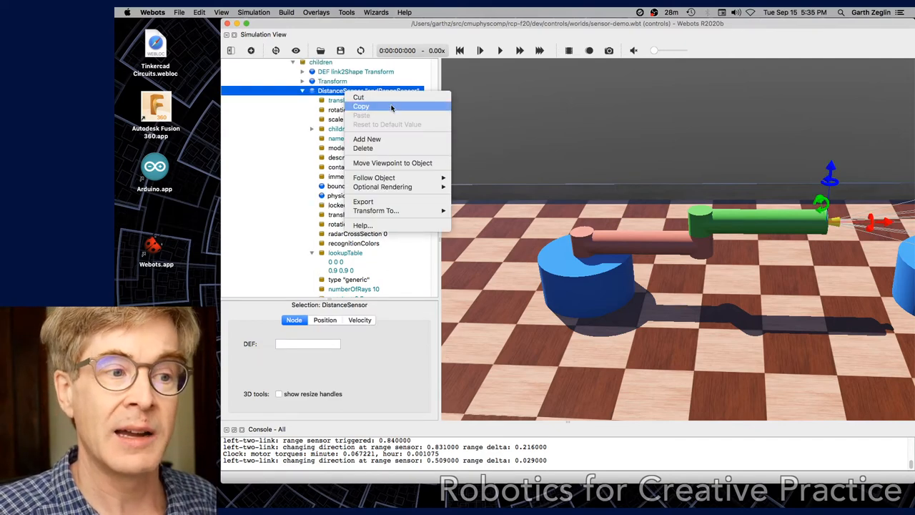
click(321, 63)
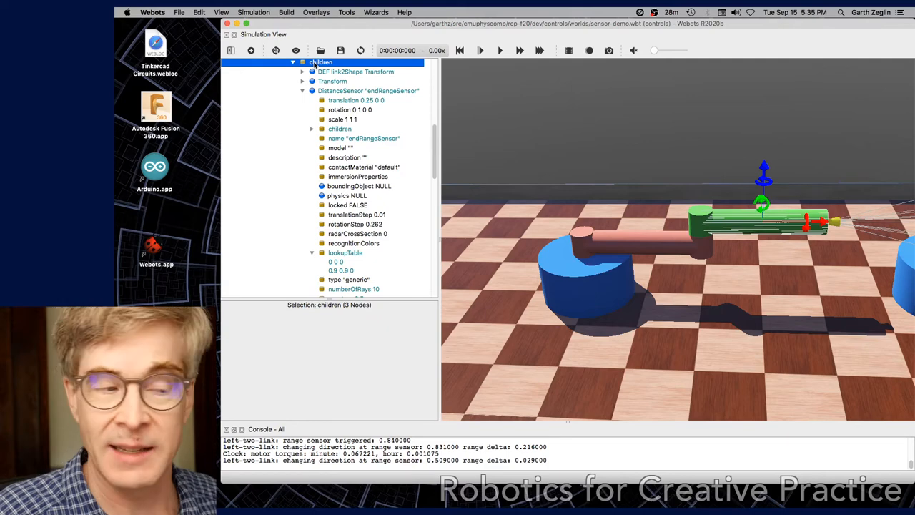
right_click(320, 63)
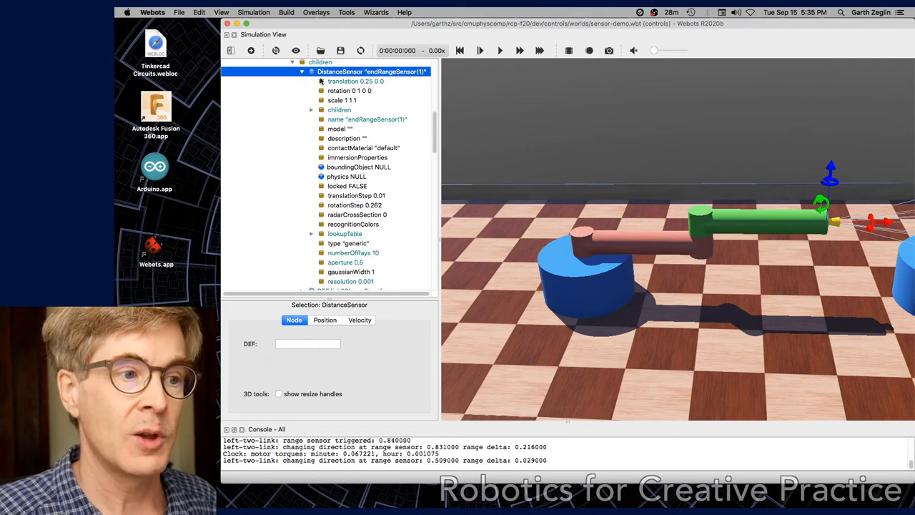
Step: Drag endRangeSensor(1) back along the arm to translation 0.25 0 0.1 with rays facing upward
click(355, 80)
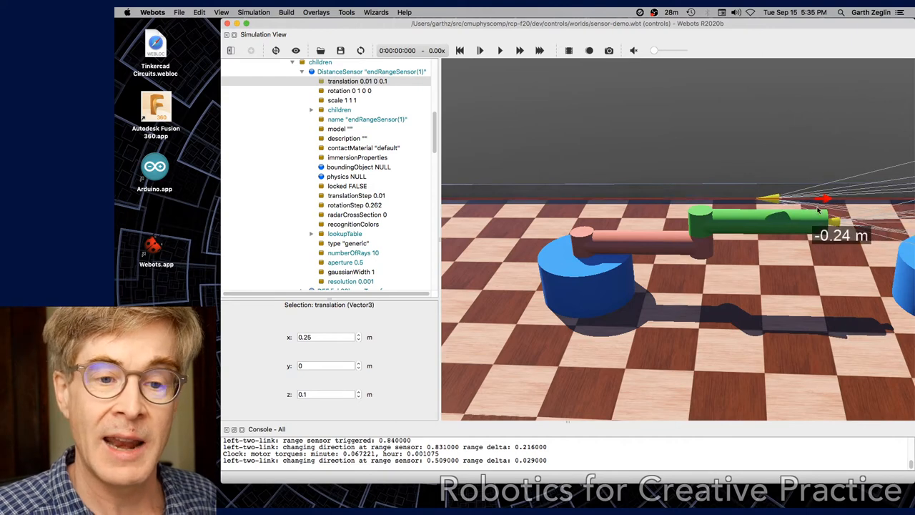
drag(822, 198, 743, 200)
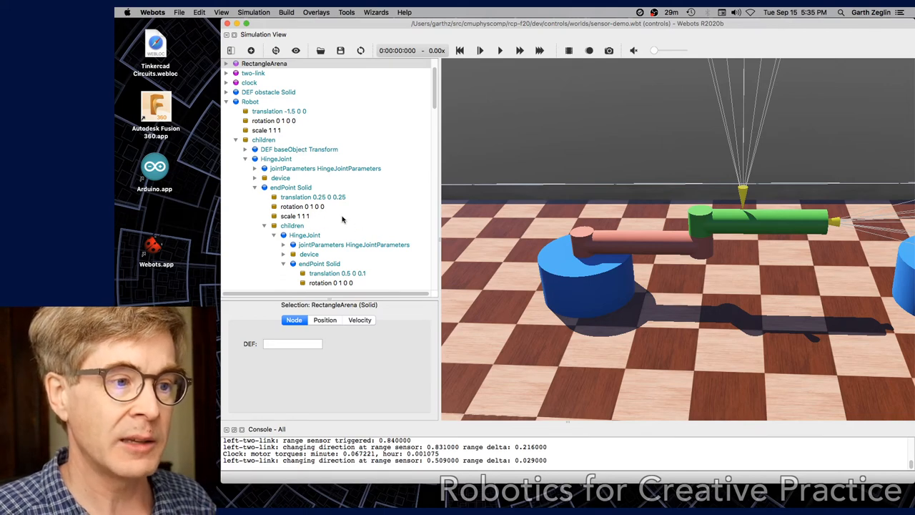
Step: Inspect the copied sensor's fields, then open the Robot node's controller two_link_sensor.py via Edit Controller
scroll(down, 3)
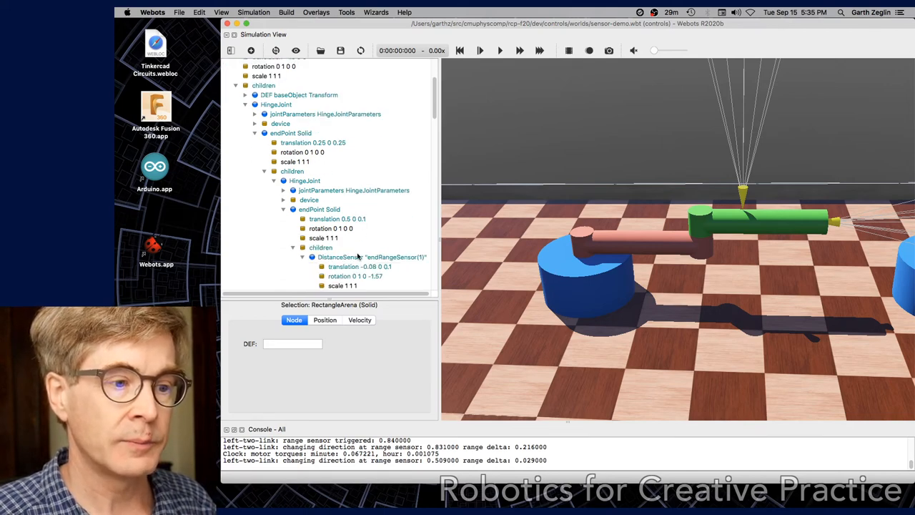
click(371, 257)
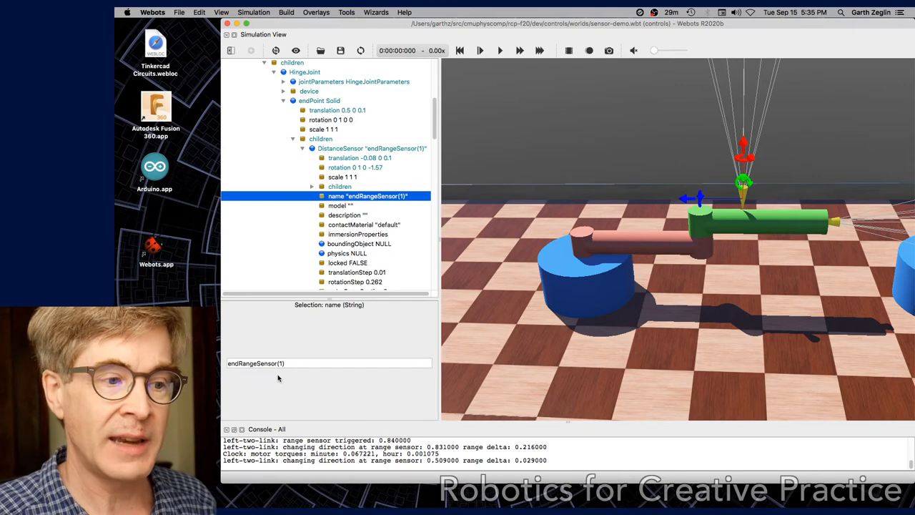
click(328, 363)
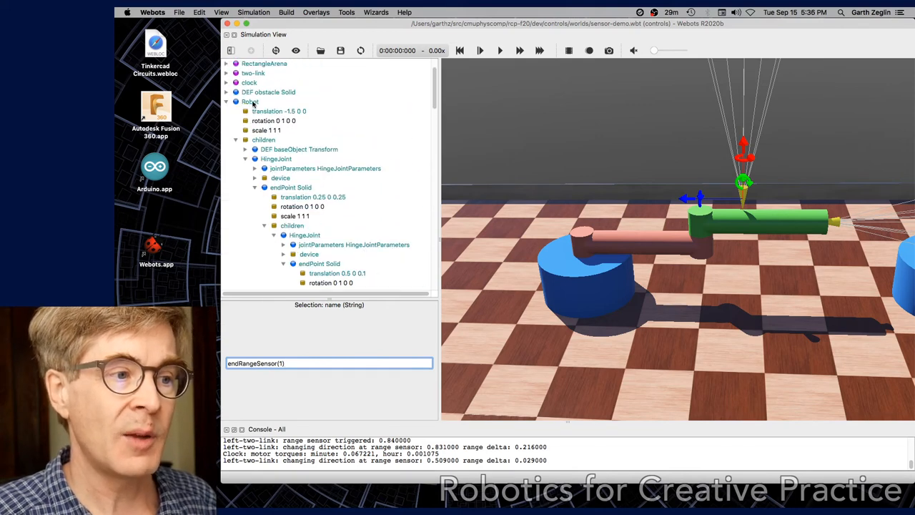
right_click(249, 100)
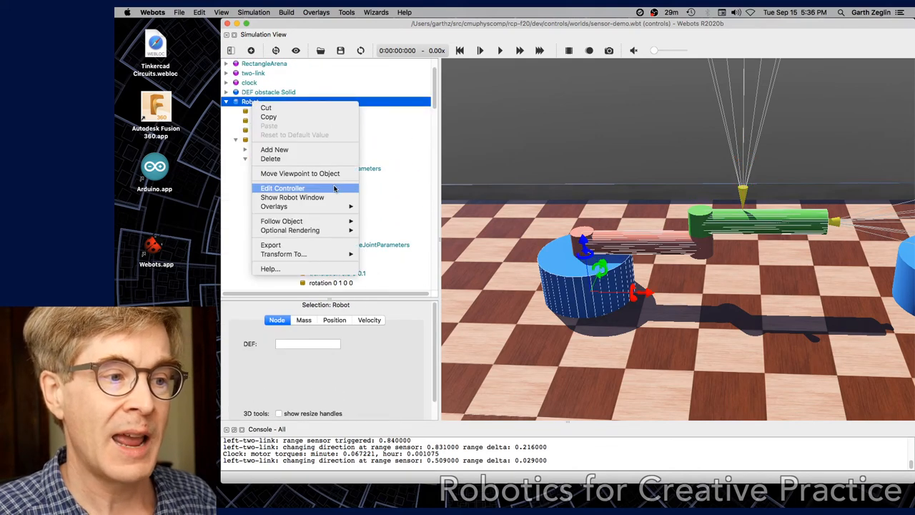
click(283, 189)
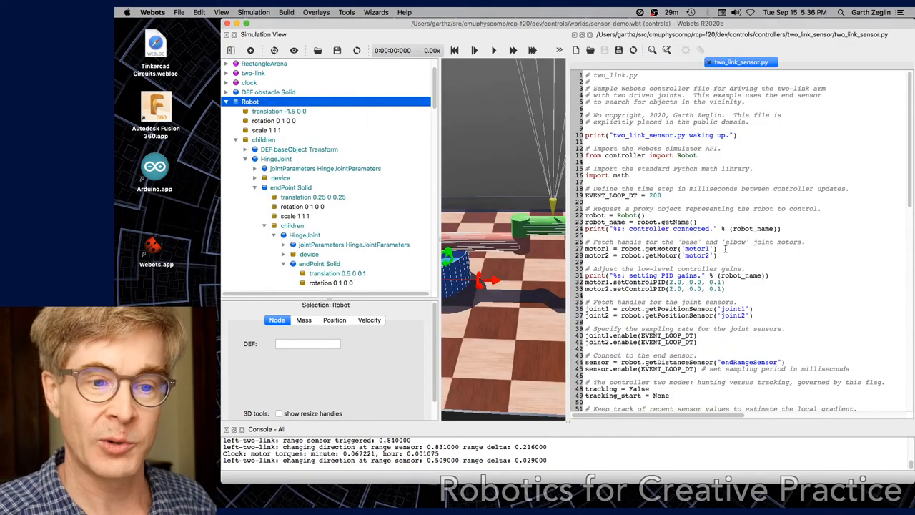
scroll(down, 3)
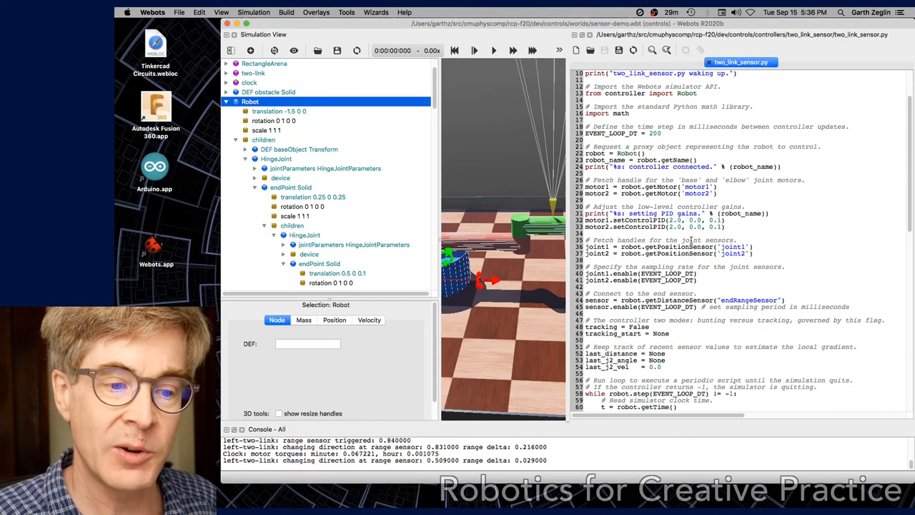
scroll(down, 3)
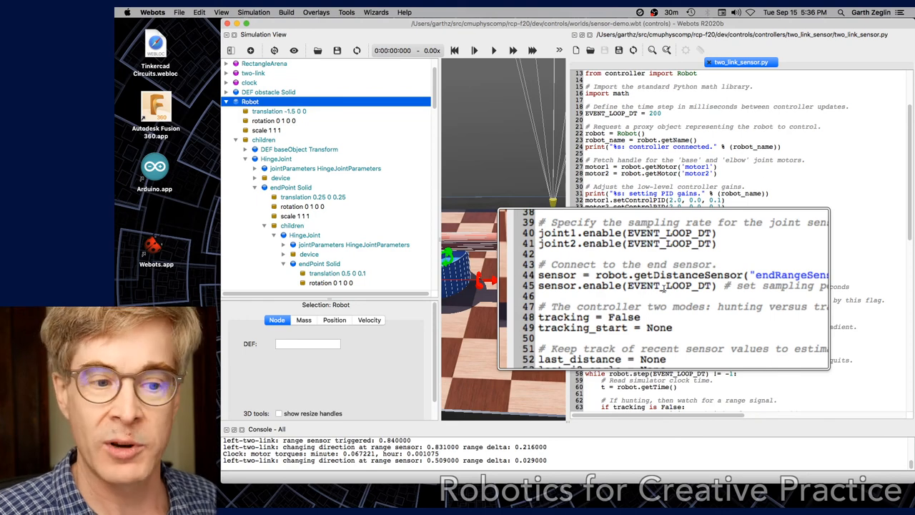
scroll(down, 3)
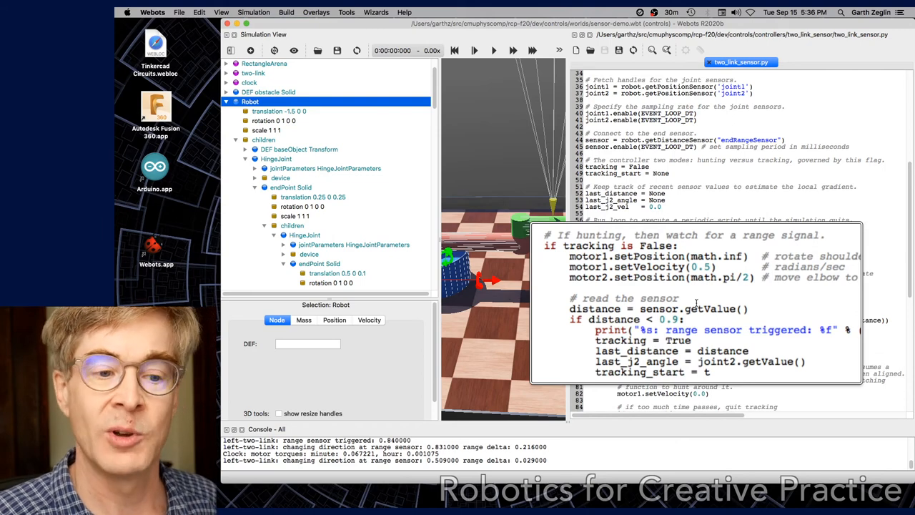
scroll(down, 3)
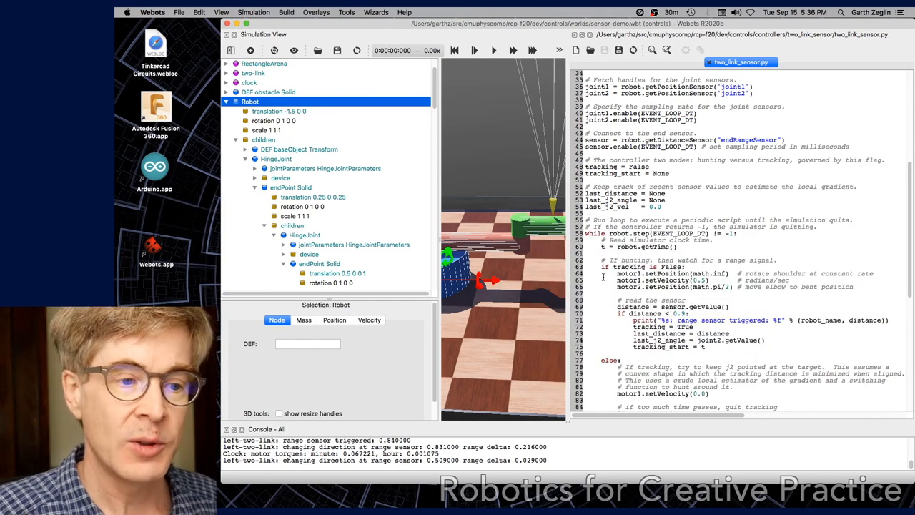
click(494, 50)
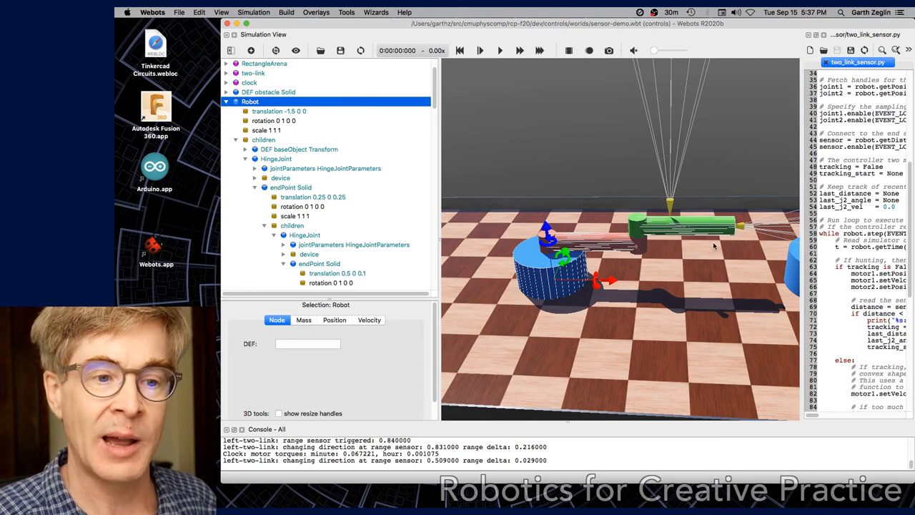
mouse_move(642, 229)
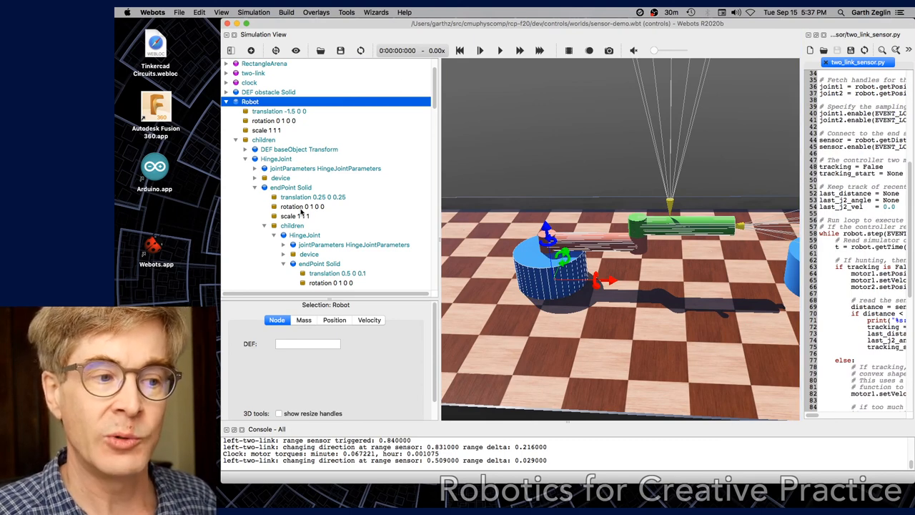
mouse_move(304, 235)
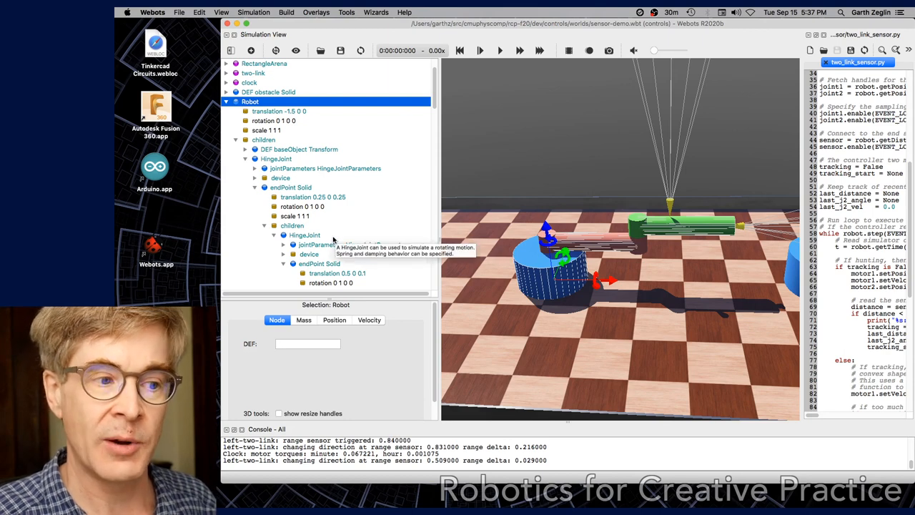
Step: Scroll the scene tree to reveal the second link's endRangeSensor child
scroll(down, 3)
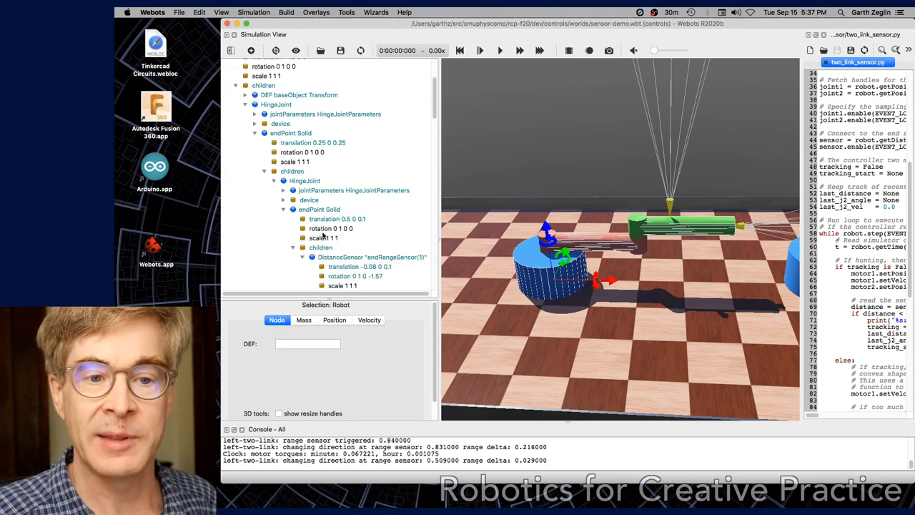